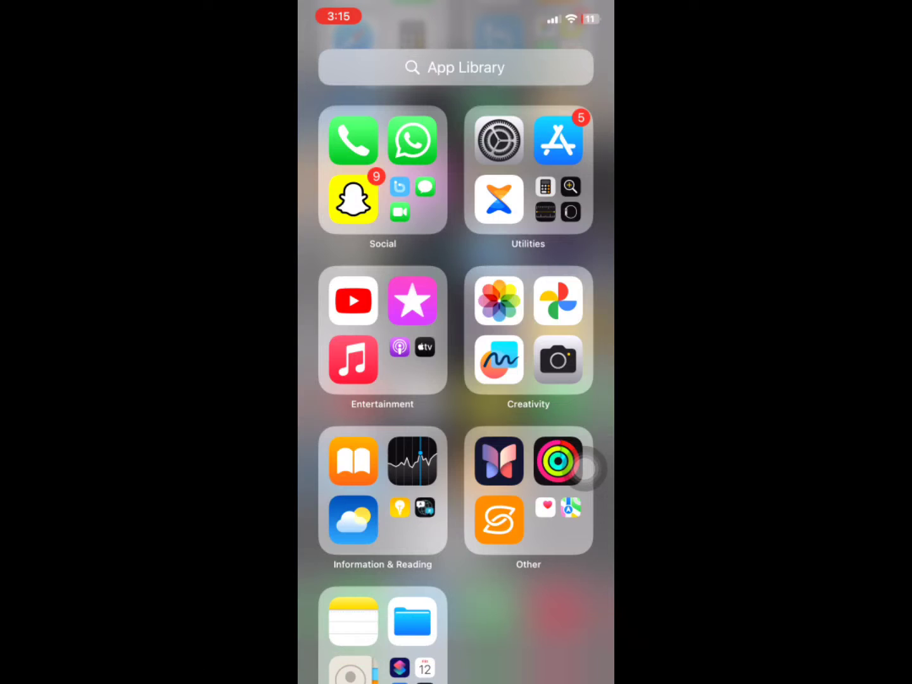
Search the App Store for 'whats' and open the WhatsApp Messenger page.
{"action": "left_click", "coordinate": [558, 140]}
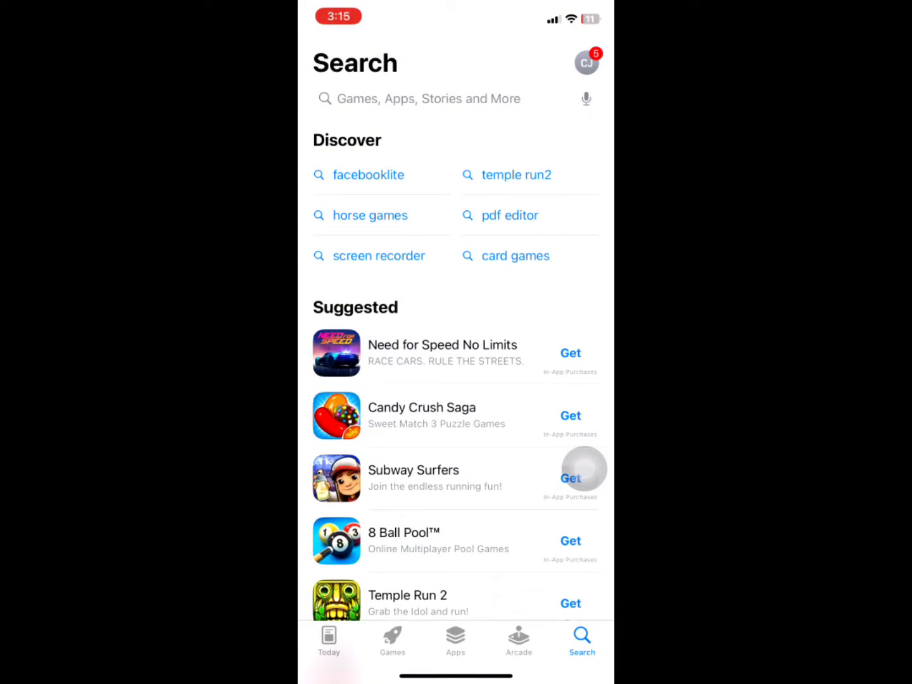
{"action": "type", "text": "wh"}
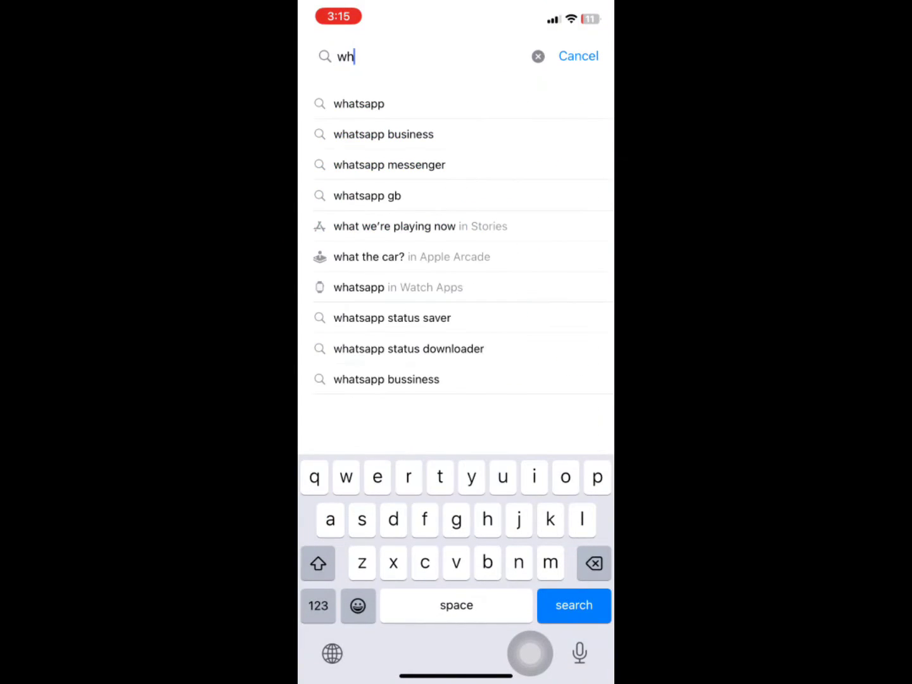
{"action": "type", "text": "ats"}
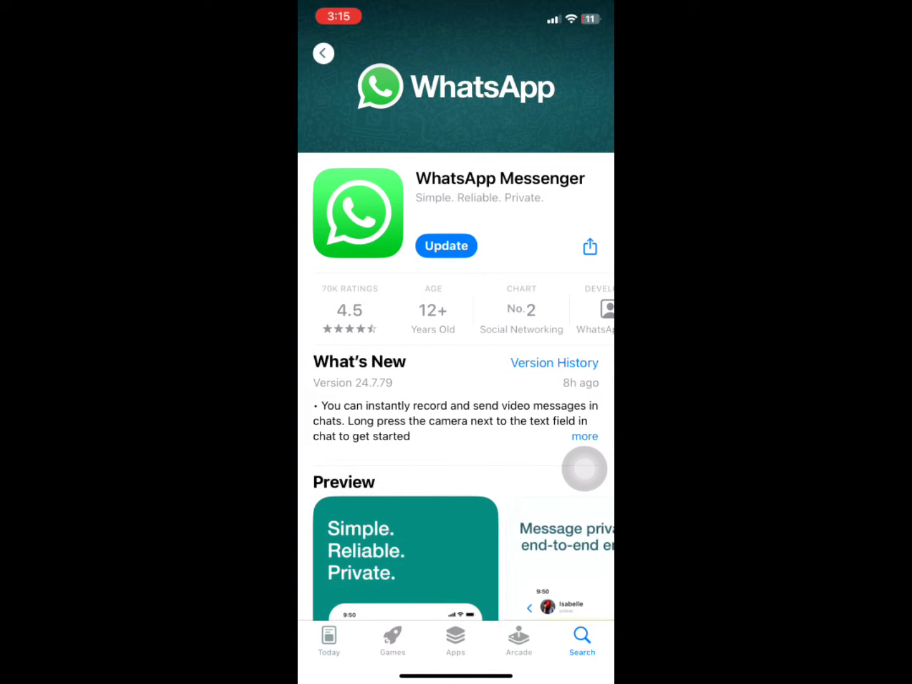
Tap Update on WhatsApp, then cancel the Apple ID password prompt.
{"action": "left_click", "coordinate": [446, 246]}
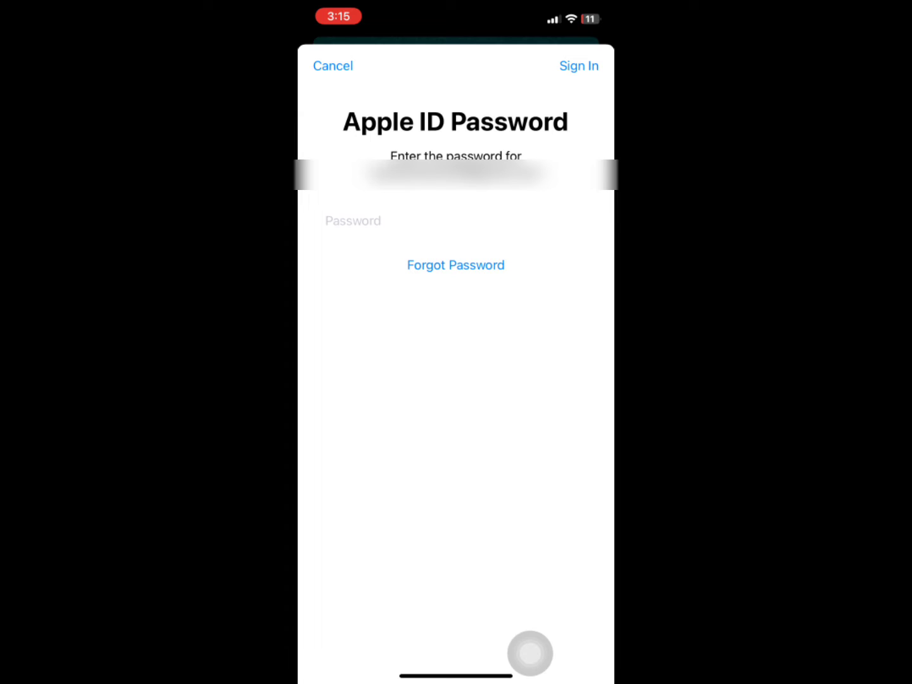
{"action": "left_click", "coordinate": [332, 66]}
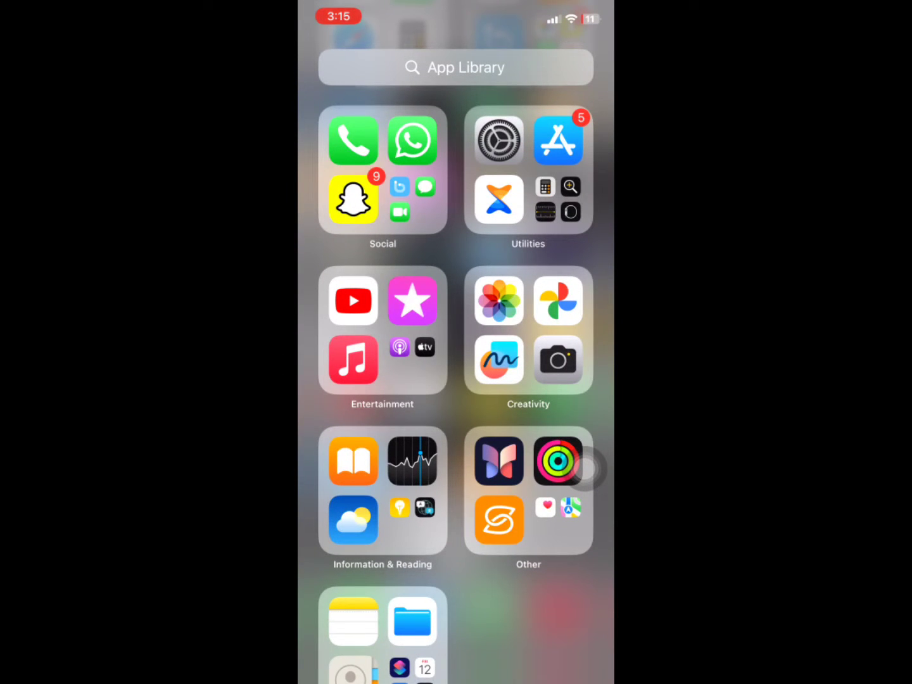
Go to Settings > Screen Time > Content & Privacy Restrictions.
{"action": "left_click", "coordinate": [498, 140]}
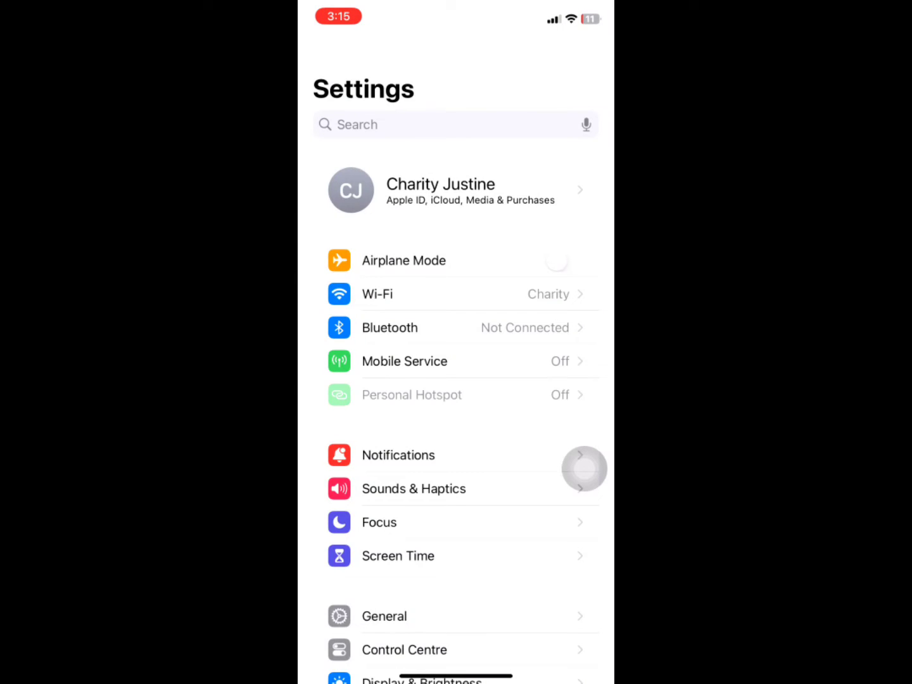
{"action": "scroll", "scroll_direction": "up", "scroll_amount": 3}
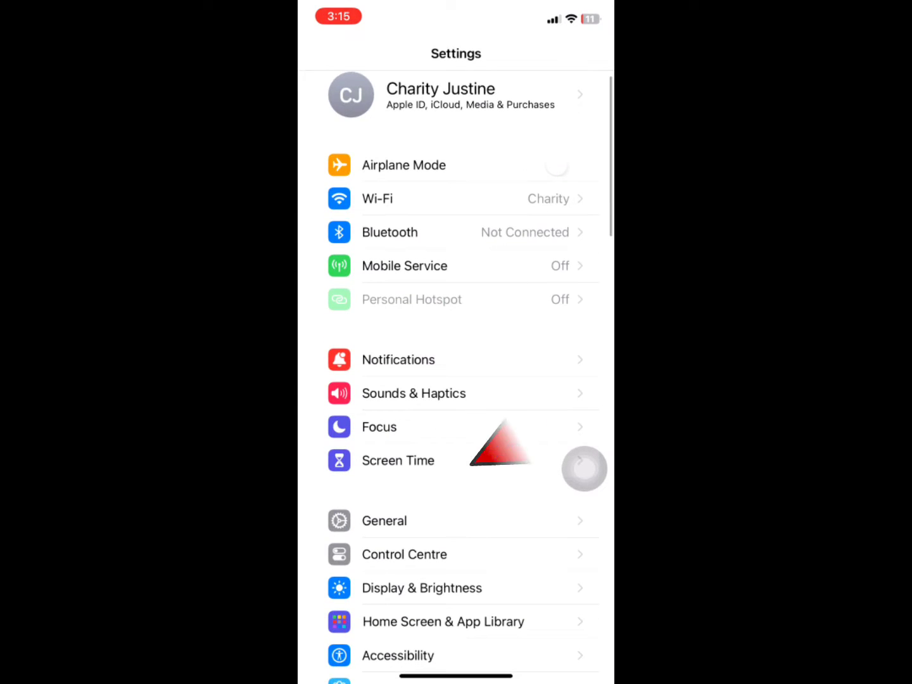
{"action": "left_click", "coordinate": [399, 461]}
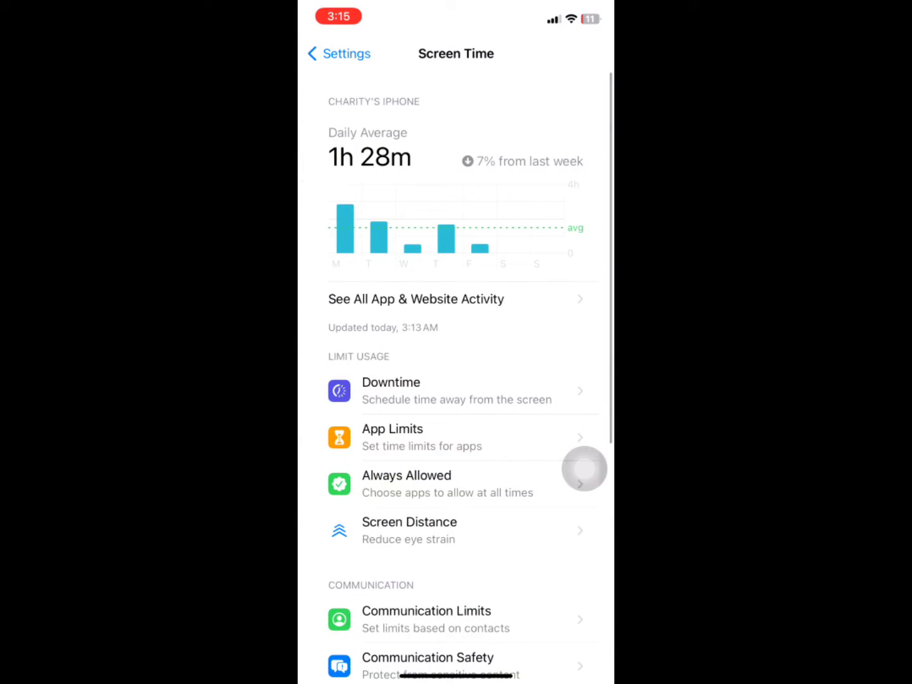
{"action": "scroll", "scroll_direction": "down", "scroll_amount": 3}
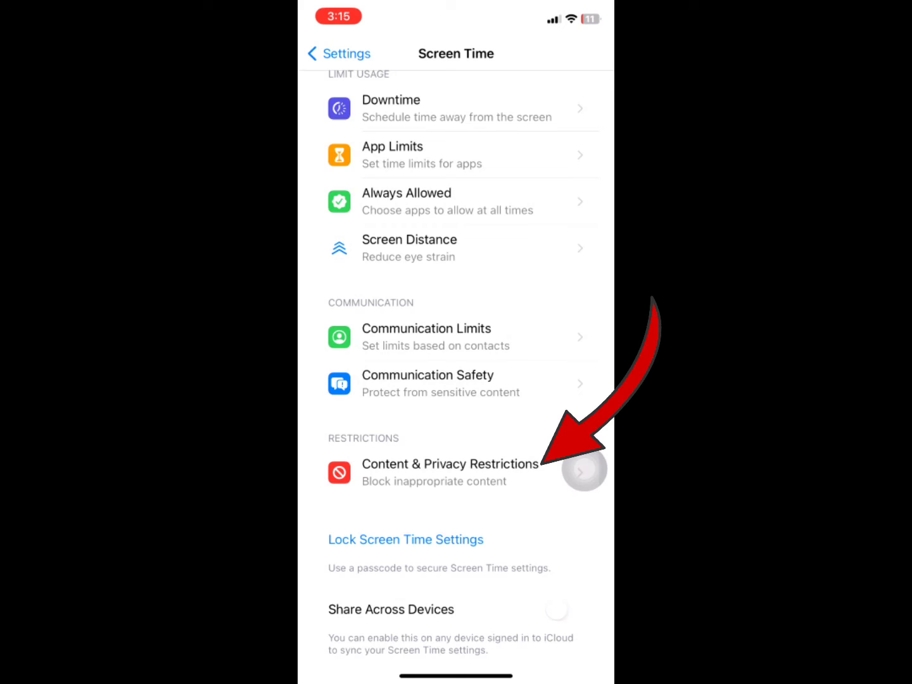
{"action": "left_click", "coordinate": [449, 472]}
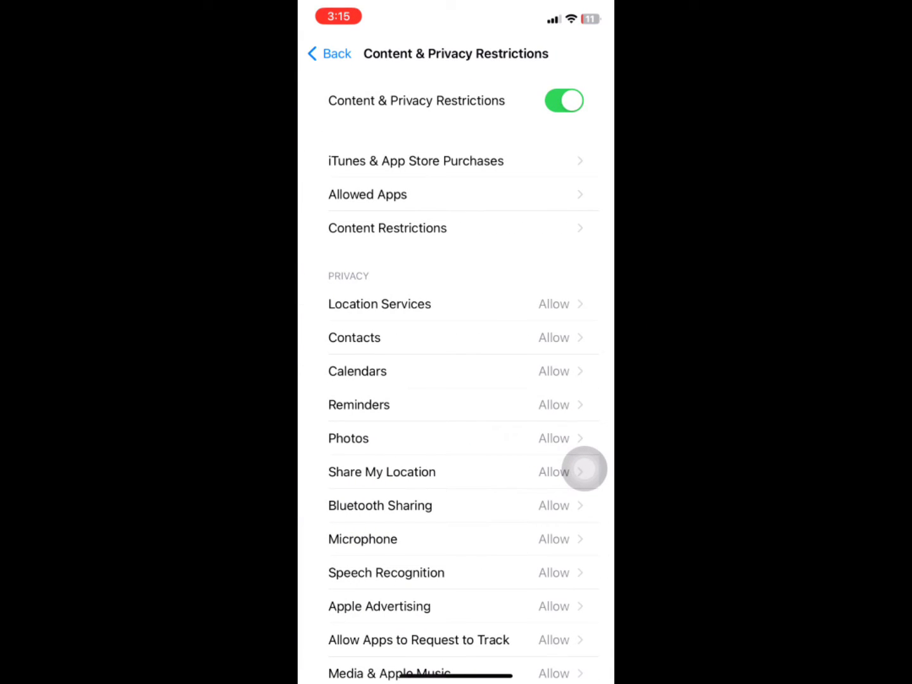
Switch off Content & Privacy Restrictions, dismiss the low battery alert, and back out to Settings.
{"action": "left_click", "coordinate": [563, 101]}
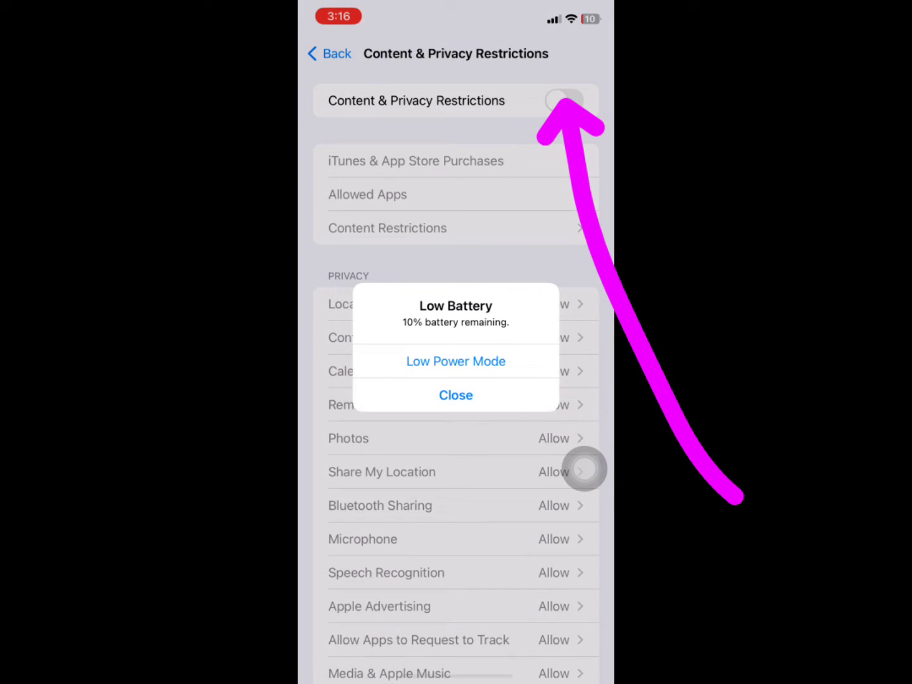
{"action": "left_click", "coordinate": [456, 395]}
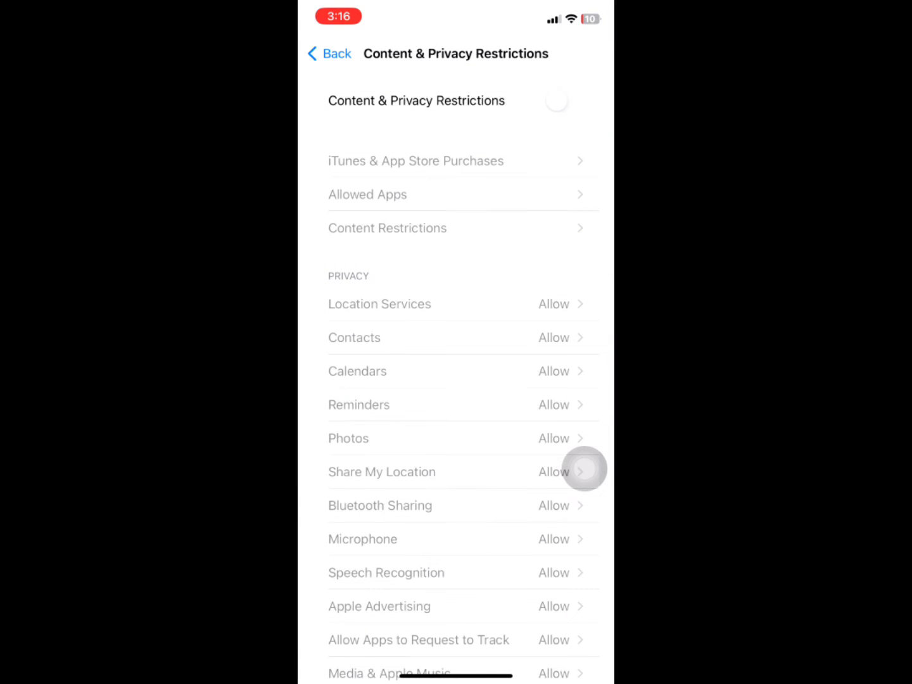
{"action": "left_click", "coordinate": [329, 53]}
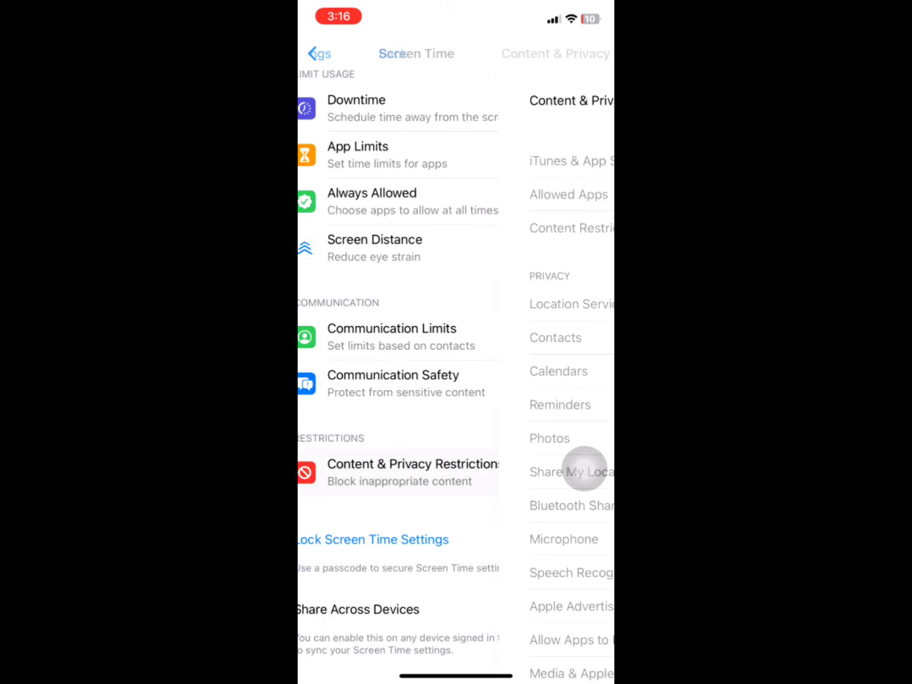
{"action": "left_click", "coordinate": [319, 54]}
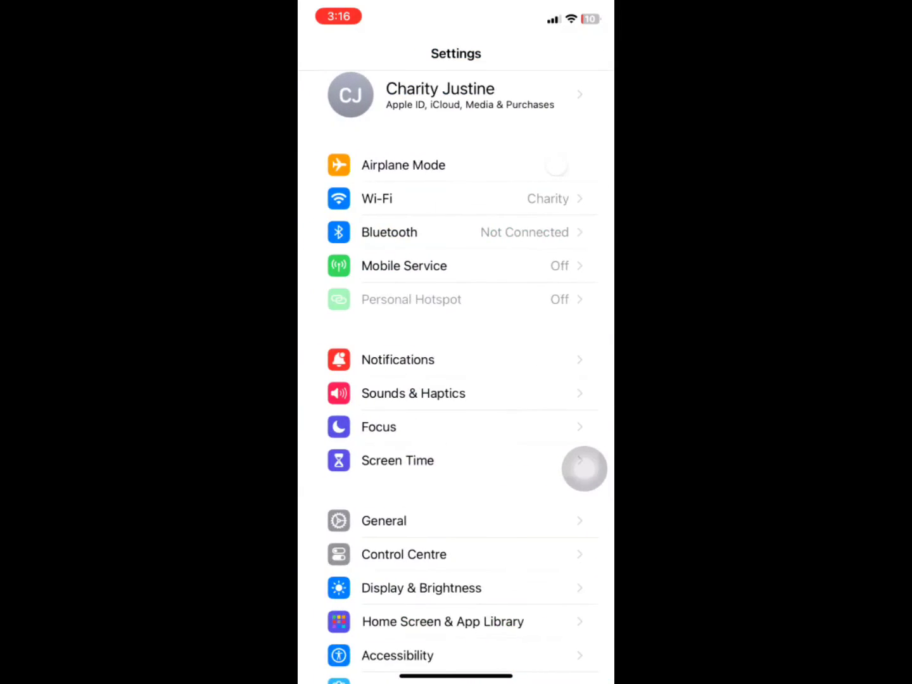
{"action": "scroll", "scroll_direction": "down", "scroll_amount": 3}
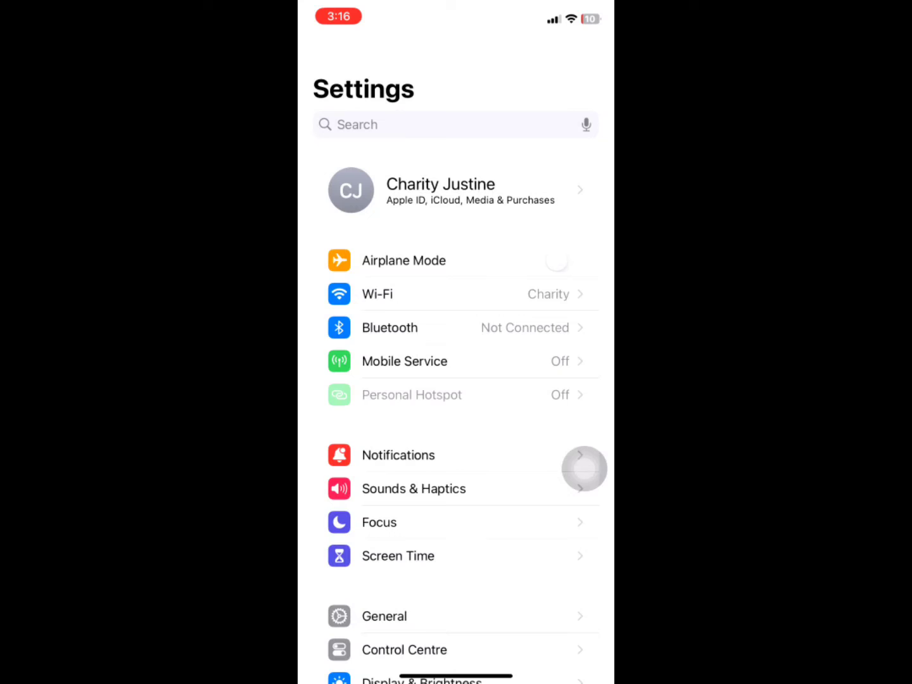
Open Apple ID > Media & Purchases to reach the password settings.
{"action": "left_click", "coordinate": [455, 190]}
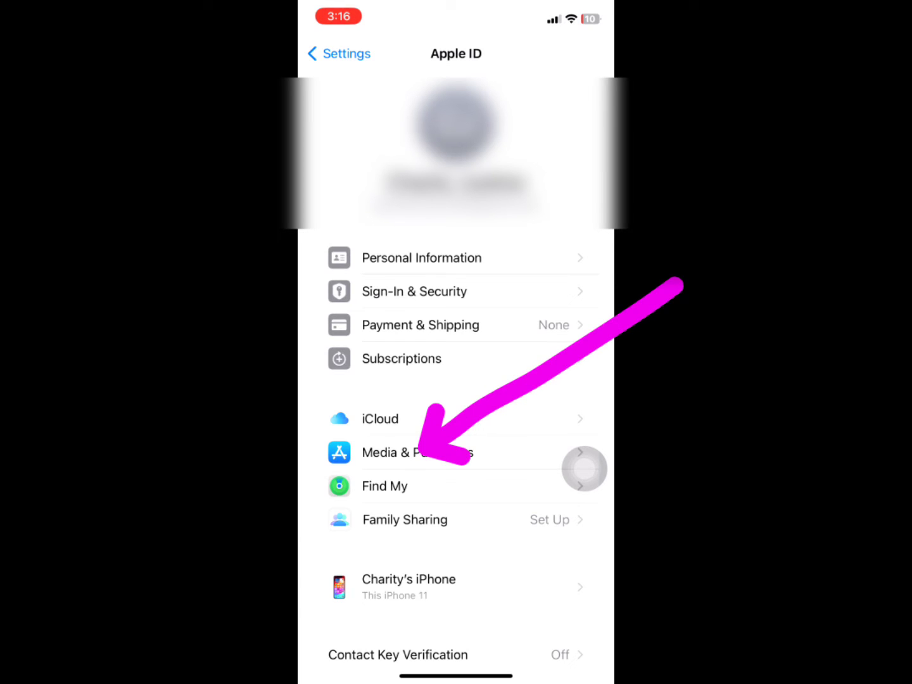
{"action": "left_click", "coordinate": [417, 453]}
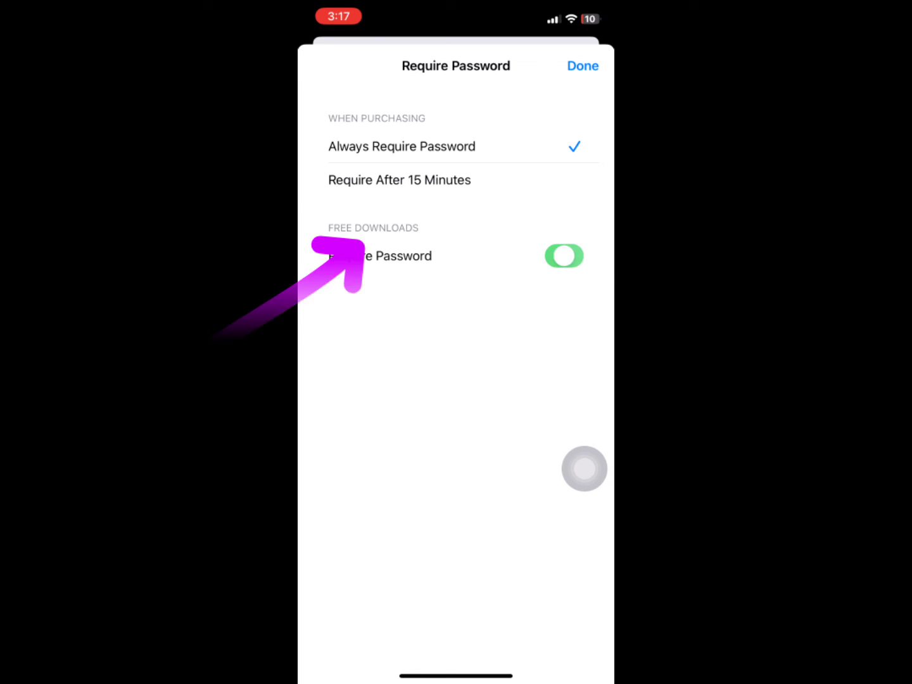
Turn off Require Password for Free Downloads and tap Done.
{"action": "left_click", "coordinate": [564, 256]}
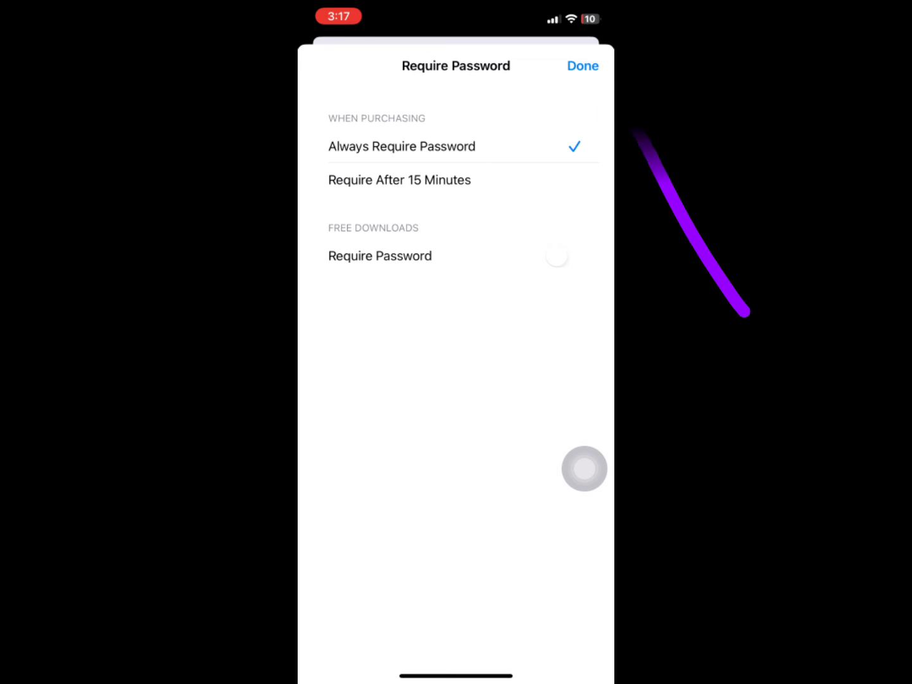
{"action": "left_click", "coordinate": [582, 65]}
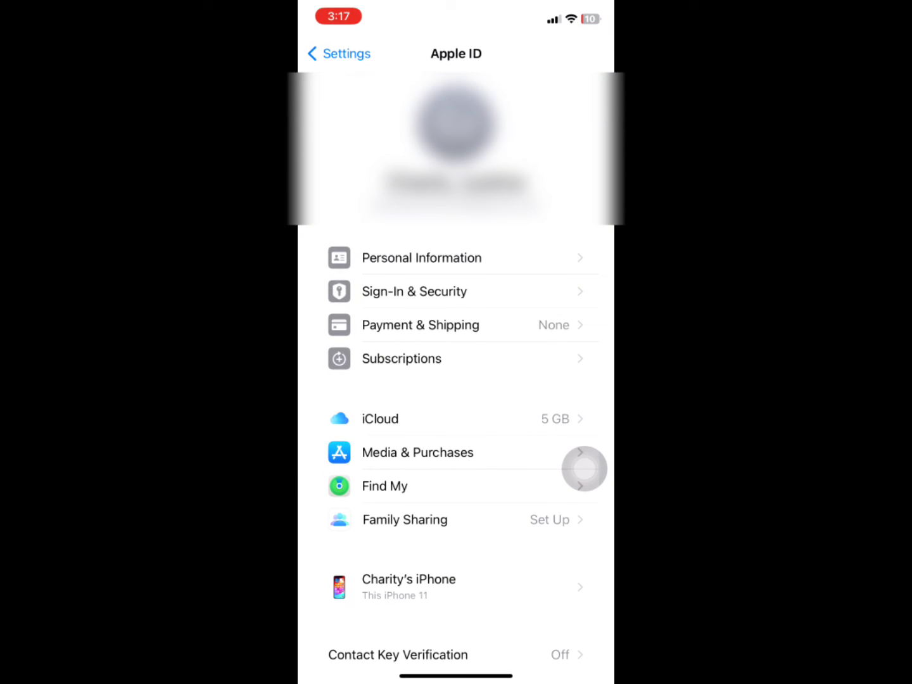
Return to WhatsApp Messenger's App Store page and start the update, now with no password prompt.
{"action": "left_click", "coordinate": [338, 54]}
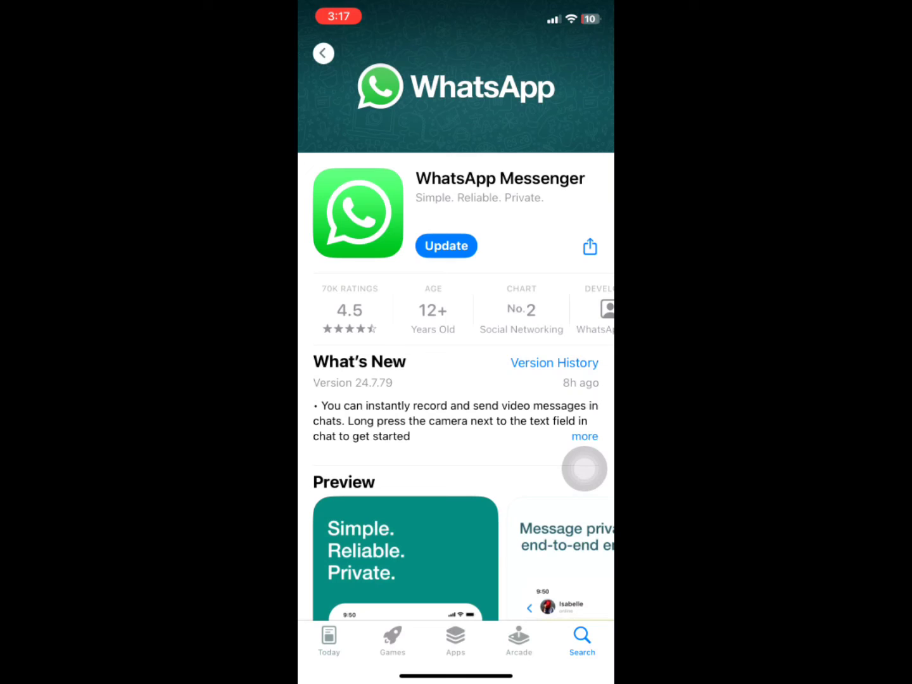
{"action": "left_click", "coordinate": [446, 246]}
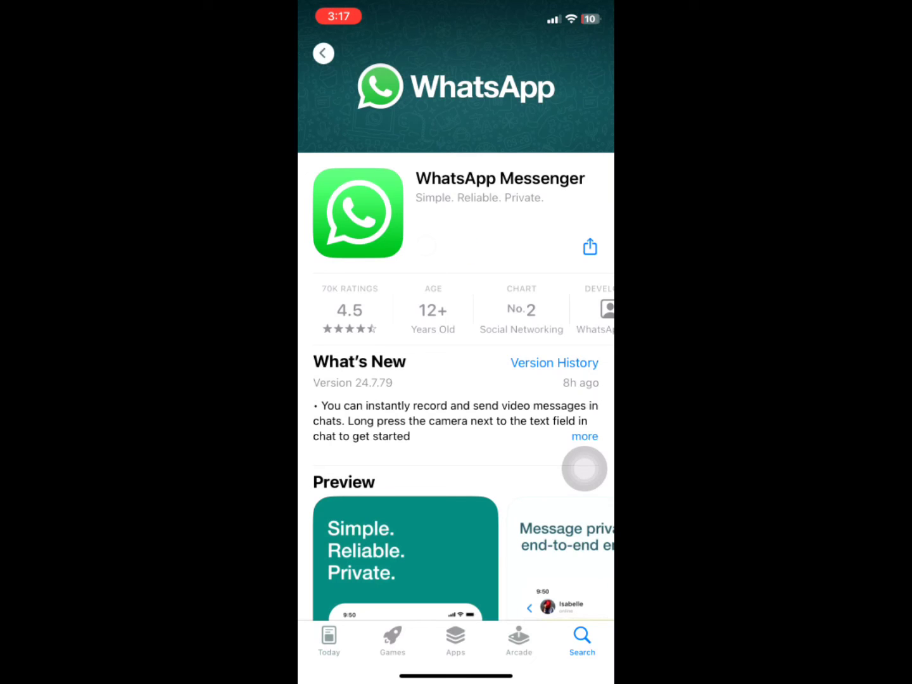
{"action": "left_click", "coordinate": [426, 246]}
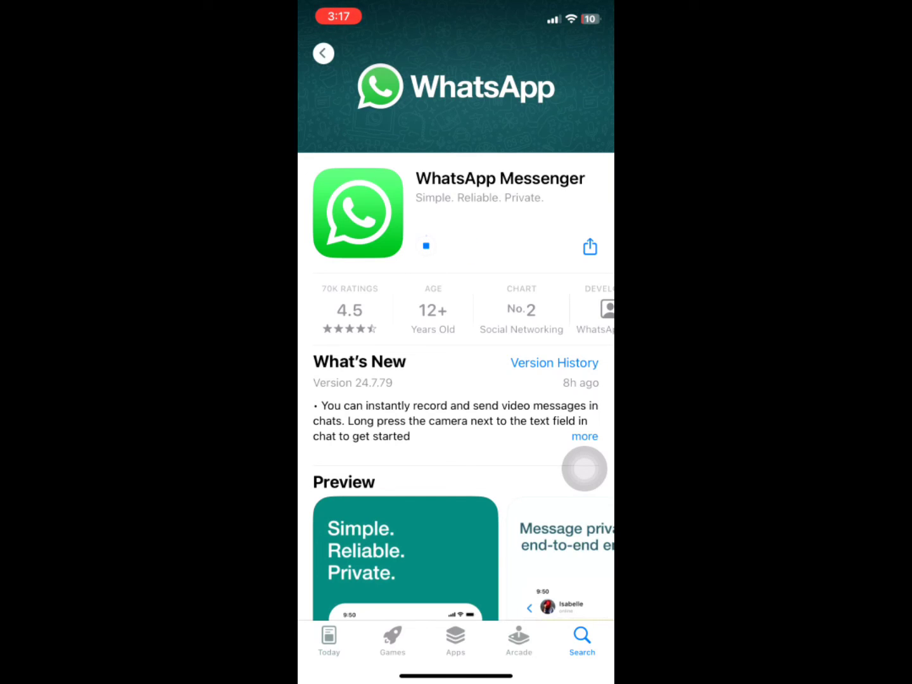